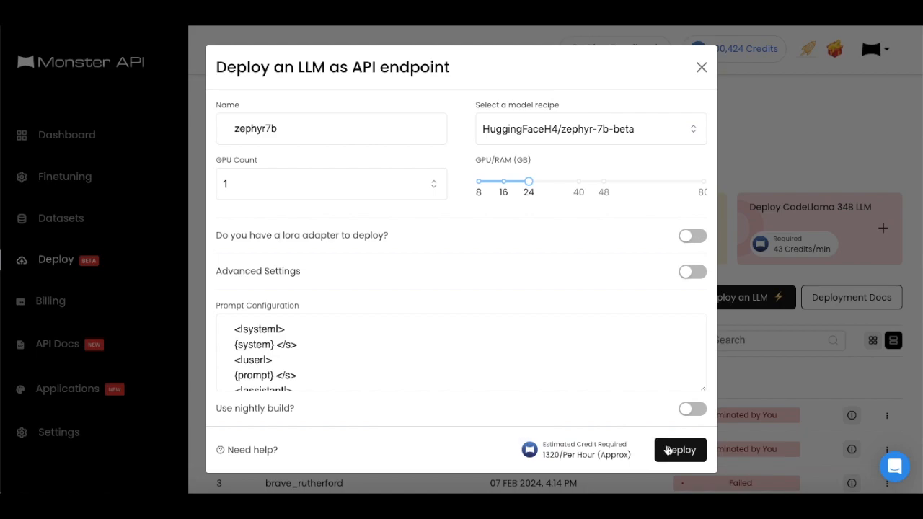
# Step: Deploy HuggingFaceH4/zephyr-7b-beta as the zephyr7b endpoint and view its live deployment details
pyautogui.click(677, 450)
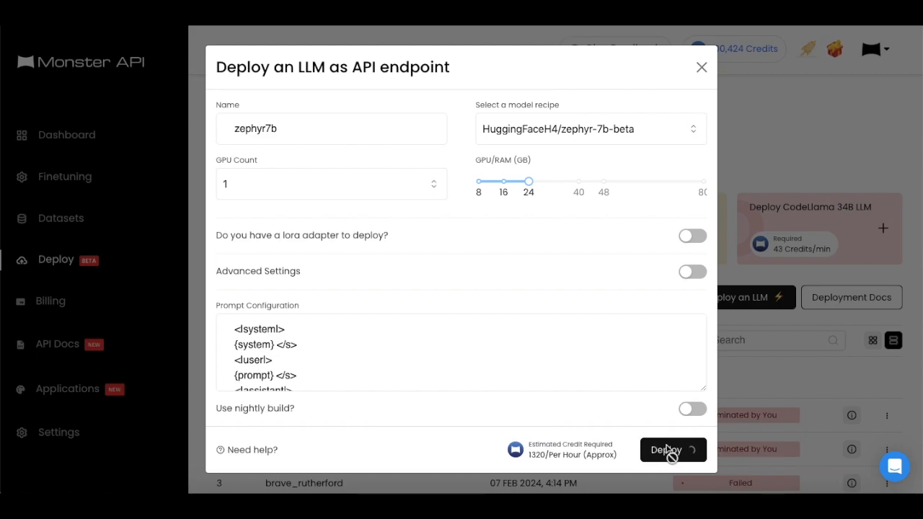
pyautogui.click(672, 449)
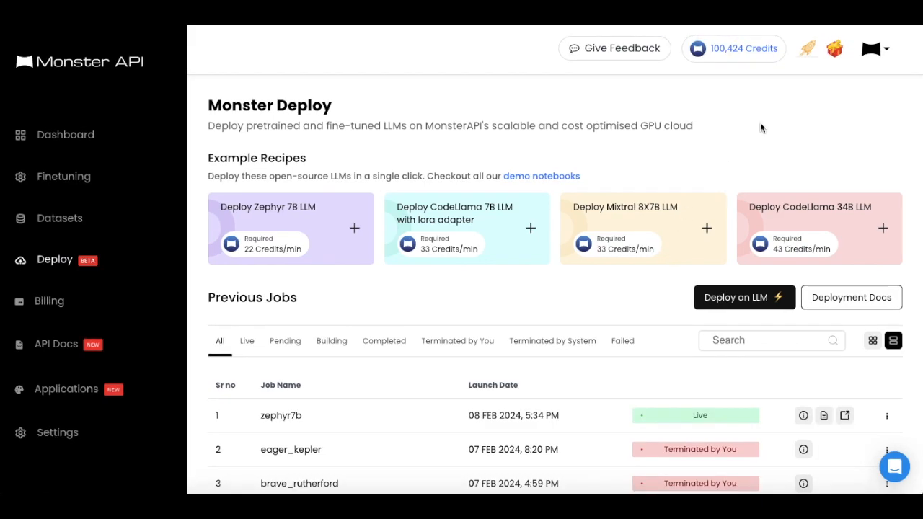
pyautogui.moveTo(888, 411)
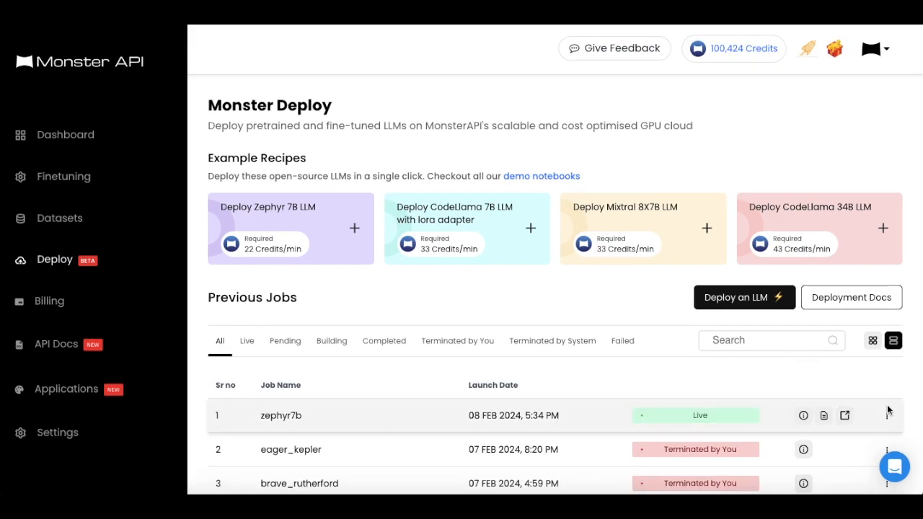
pyautogui.click(801, 415)
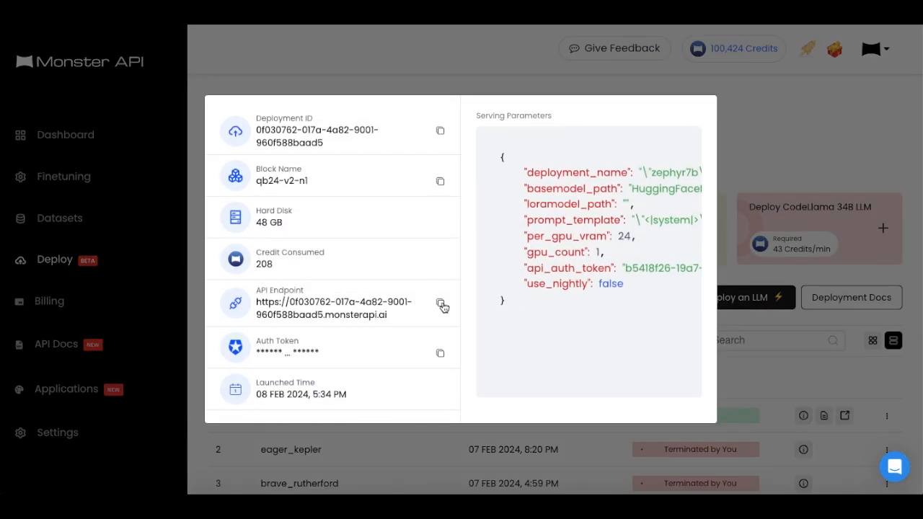
# Step: Copy the zephyr7b deployment's API endpoint URL from the details panel
pyautogui.click(440, 302)
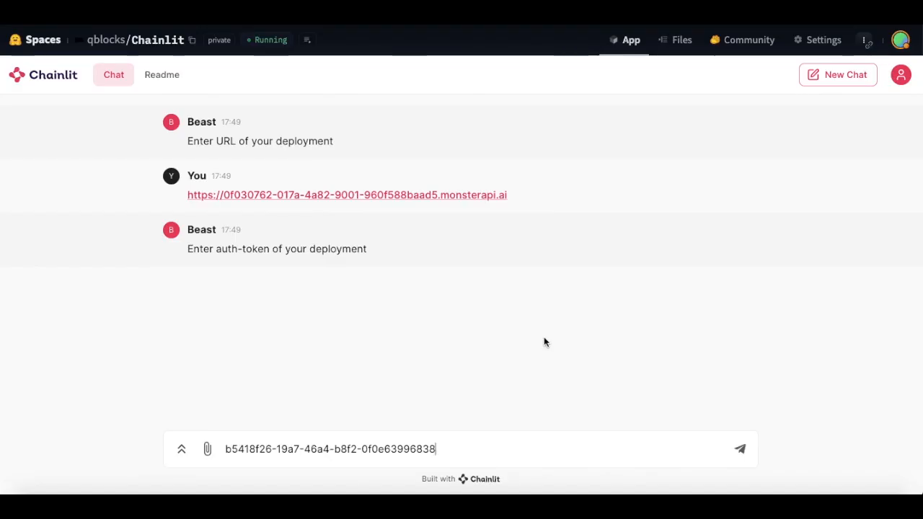
# Step: Submit the deployment's auth token to the Chainlit chat and answer No to a system prompt
pyautogui.click(740, 448)
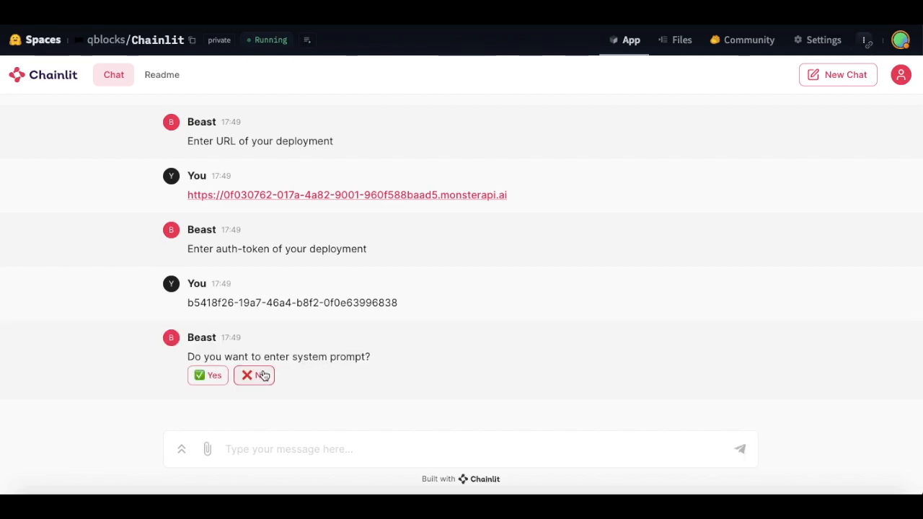
pyautogui.click(254, 375)
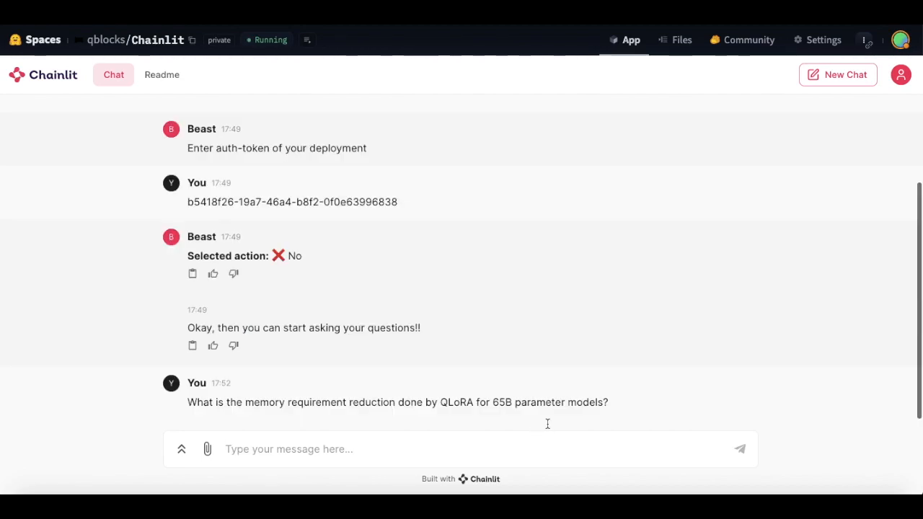
# Step: Ask Zephyr how much QLoRA reduces memory for 65B models, then attach a PDF for the next message
pyautogui.click(738, 448)
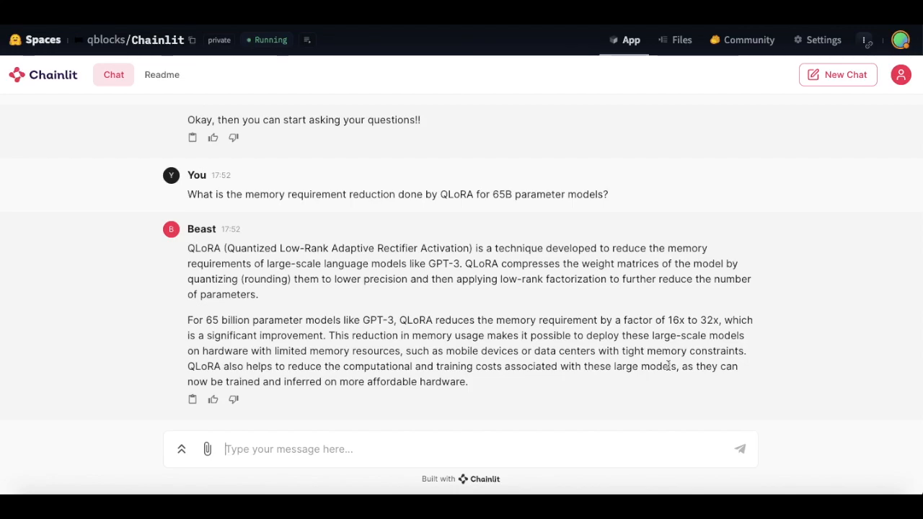
pyautogui.moveTo(375, 368)
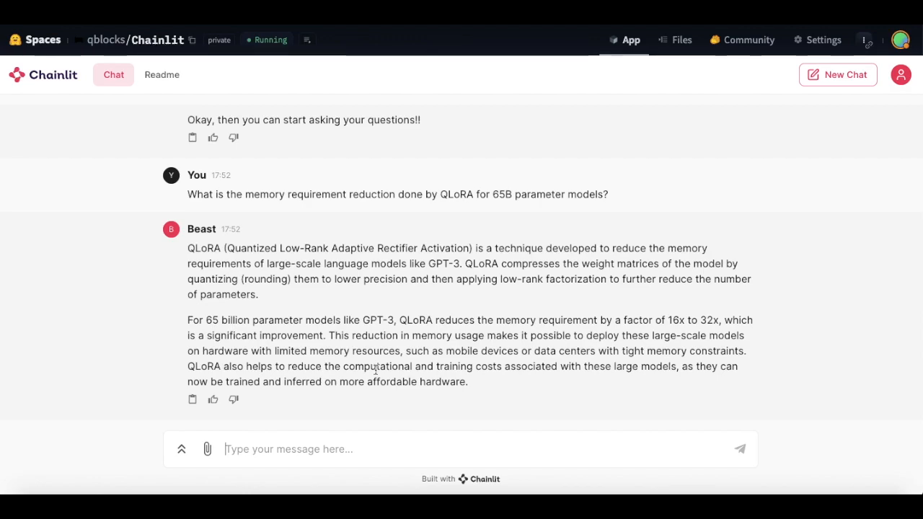
pyautogui.click(207, 449)
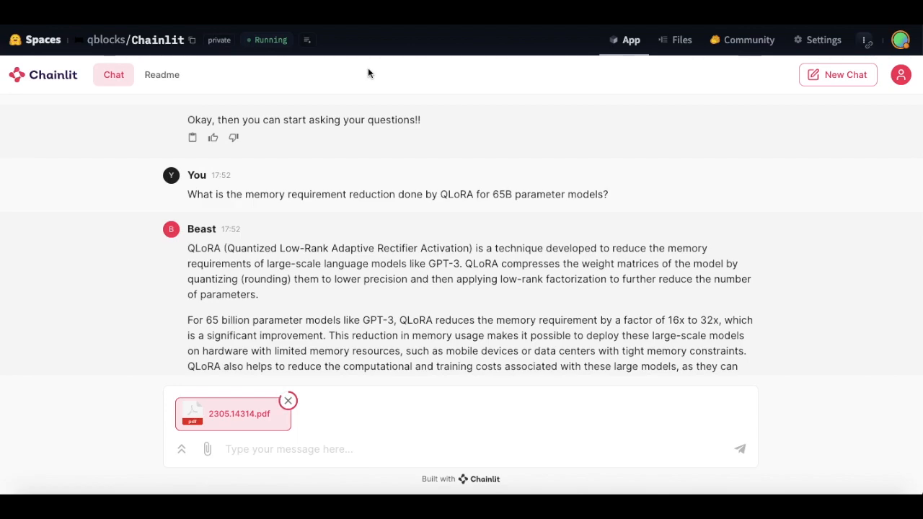
# Step: Ask 'What is the memory requirement reduction done by QLoRA for 65B parameter models?' with 2305.14314.pdf attached
pyautogui.write('What is the memory requirement reduction done by QLoRA for 65B parameter models?')
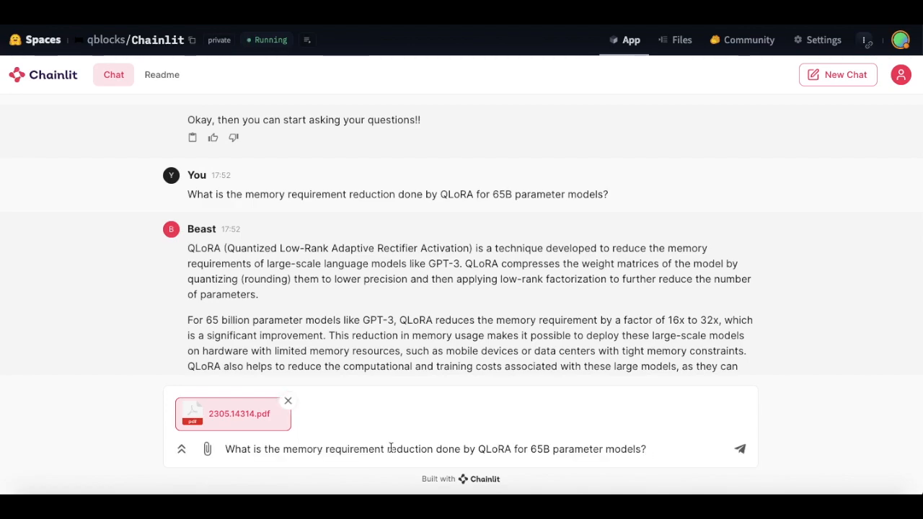
pyautogui.click(738, 448)
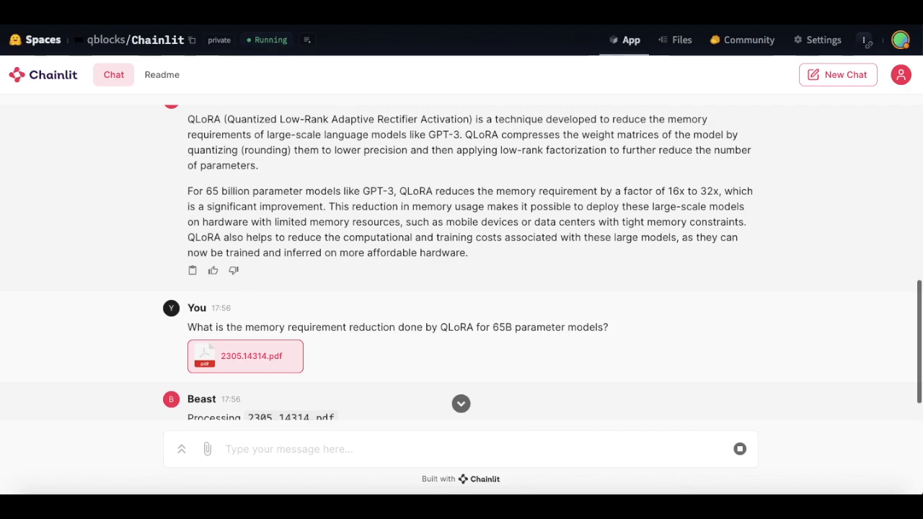
pyautogui.scroll(-3)
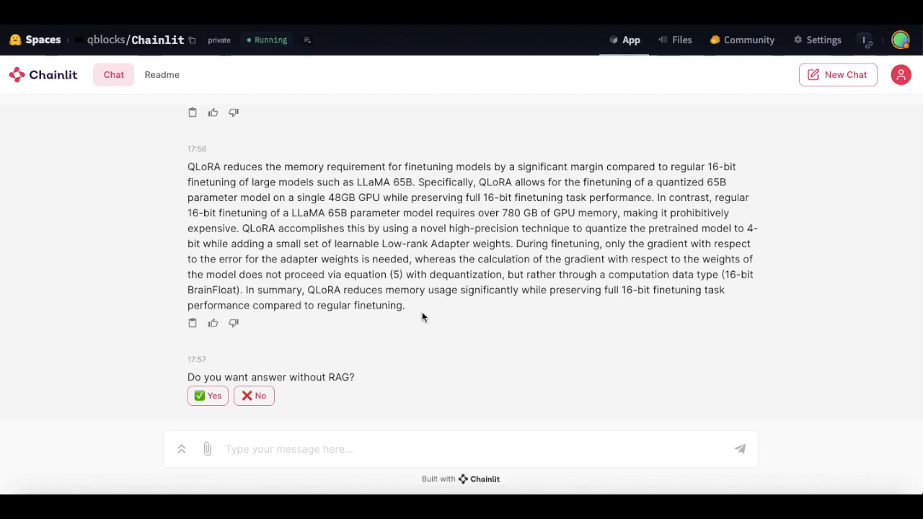
pyautogui.moveTo(388, 353)
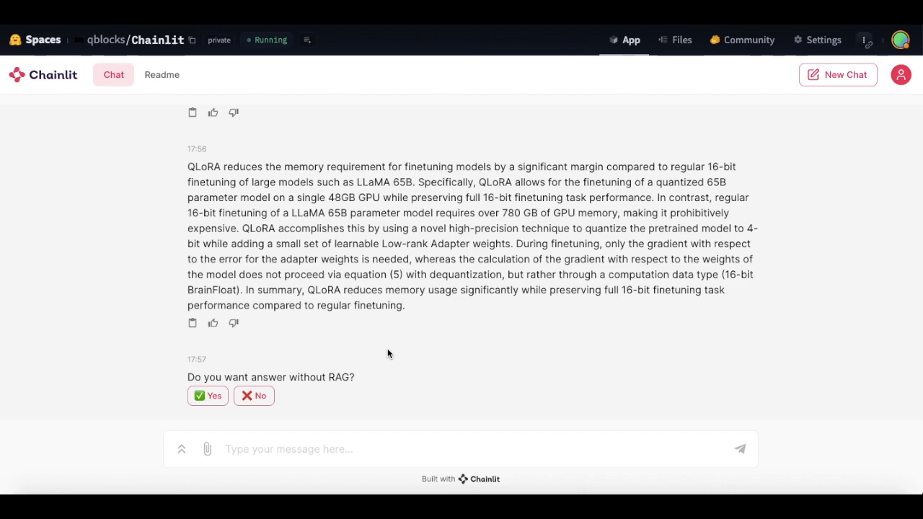
pyautogui.moveTo(516, 359)
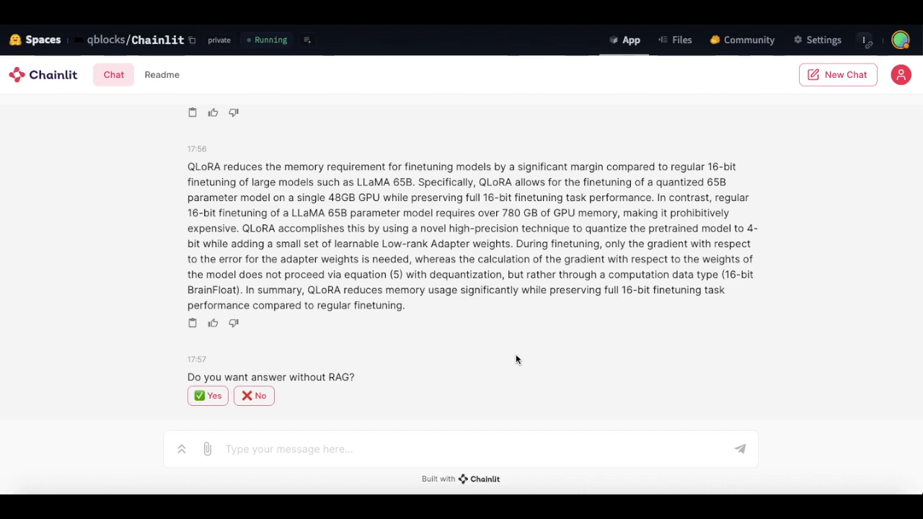